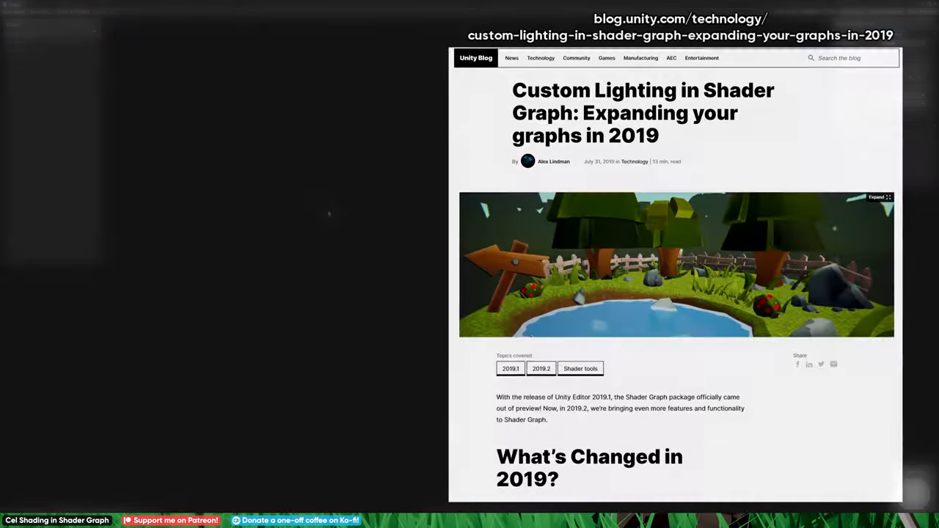
# - Scroll the 'Custom Lighting in Shader Graph' article down to the Custom Function node example
pyautogui.scroll(-3)
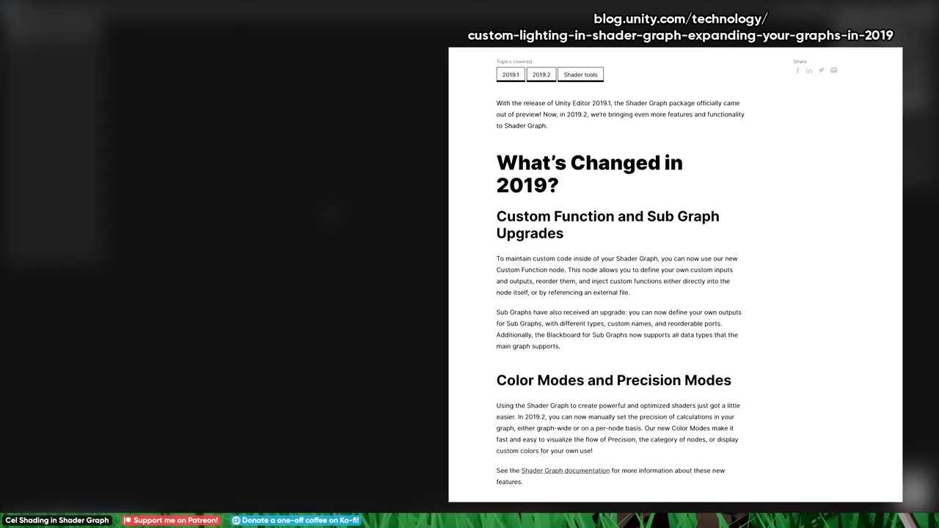
pyautogui.scroll(-3)
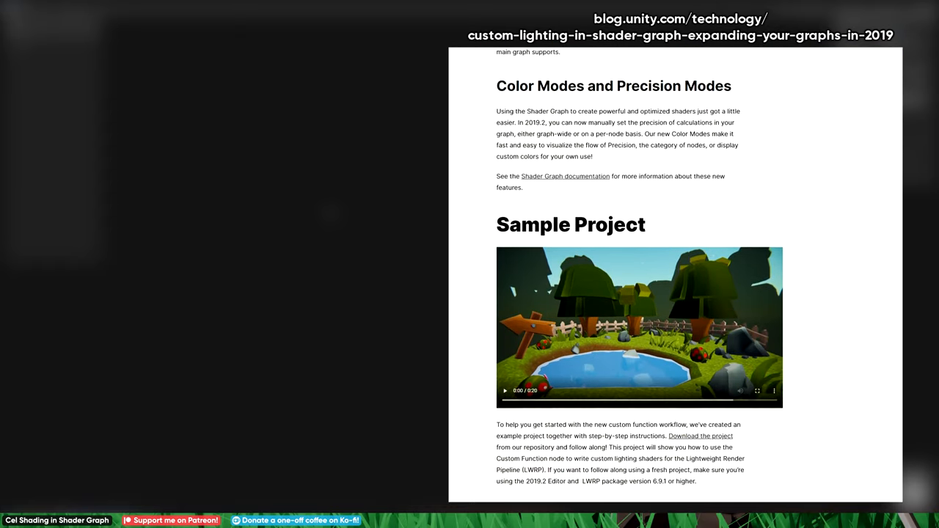
pyautogui.scroll(-3)
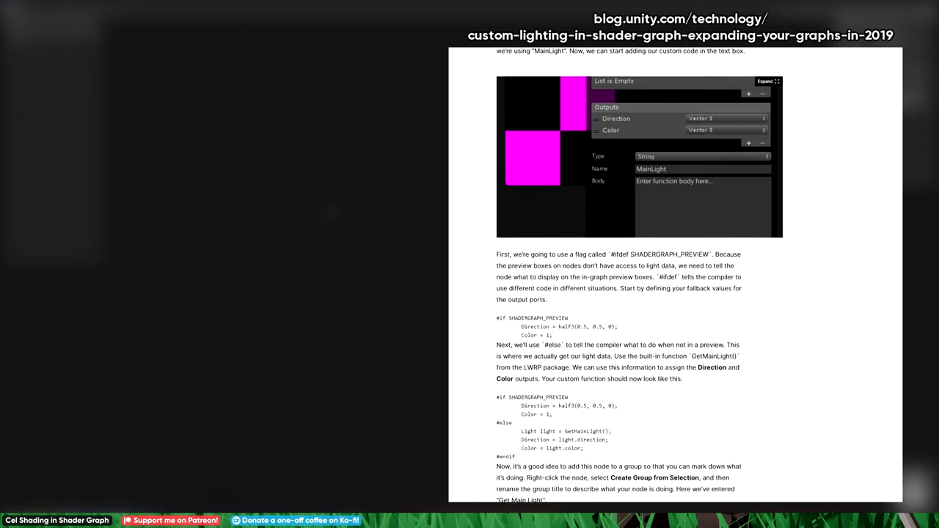
pyautogui.scroll(-3)
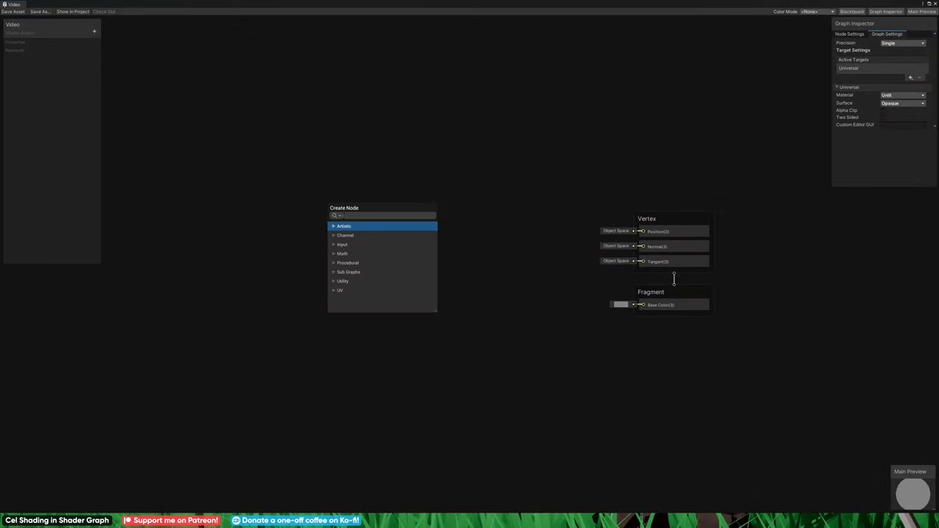
# - Add a Utility > Custom Function node found by searching 'cust'
pyautogui.write('cust')
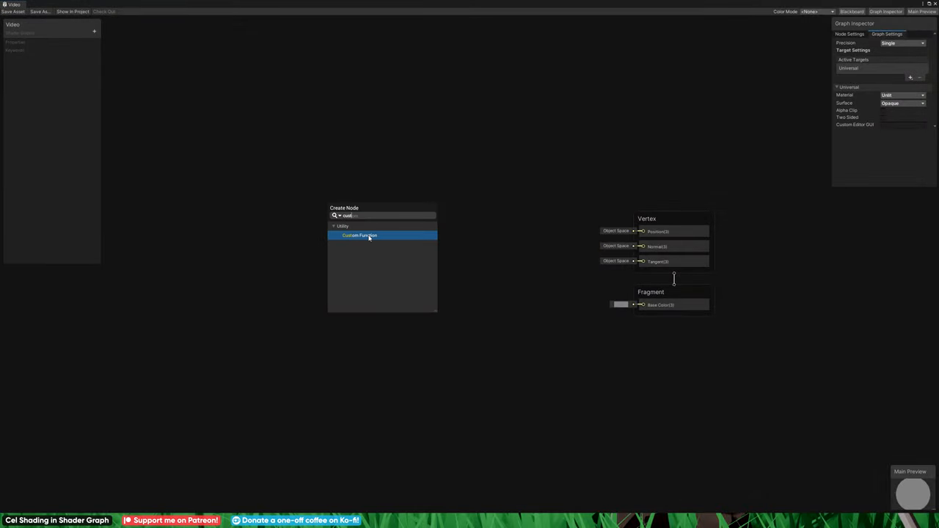
pyautogui.click(360, 235)
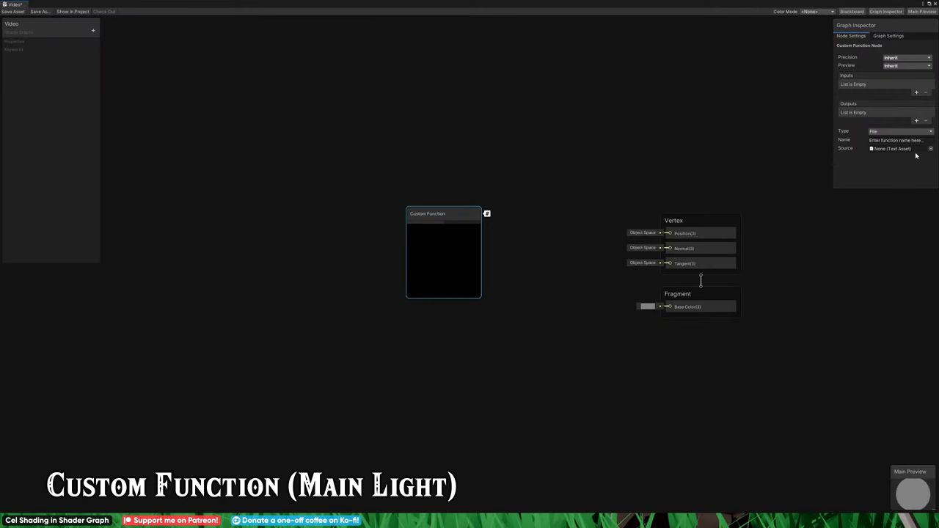
# - Set the Custom Function node to MainLight from the Lighting file, with WorldPos input and four outputs
pyautogui.click(931, 149)
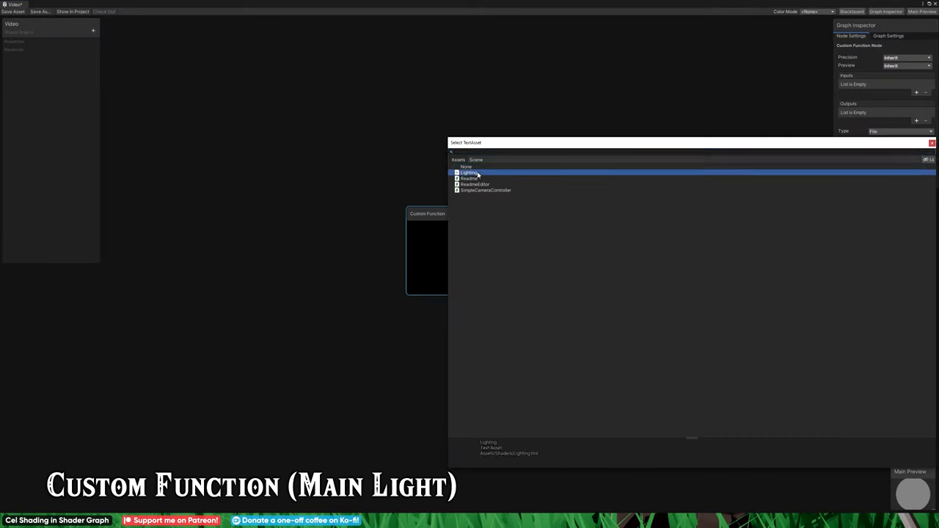
pyautogui.doubleClick(468, 173)
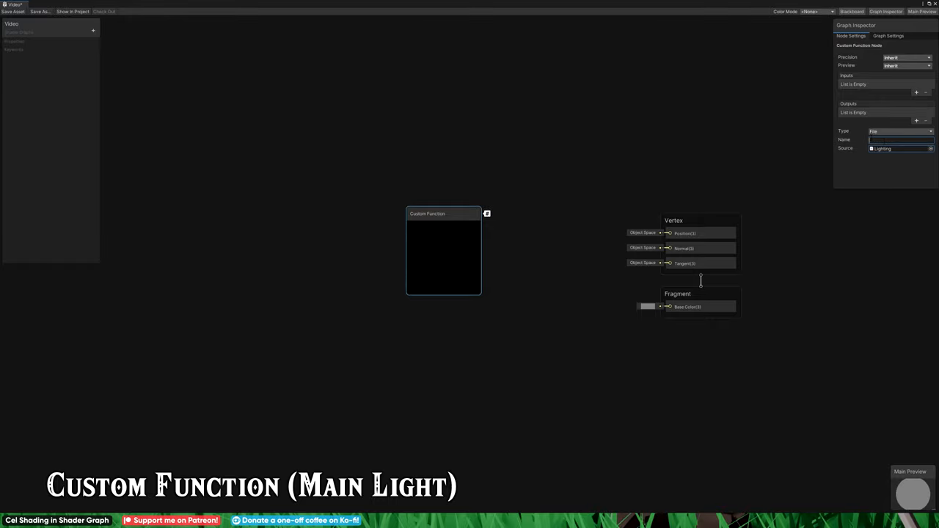
pyautogui.write('MainLight')
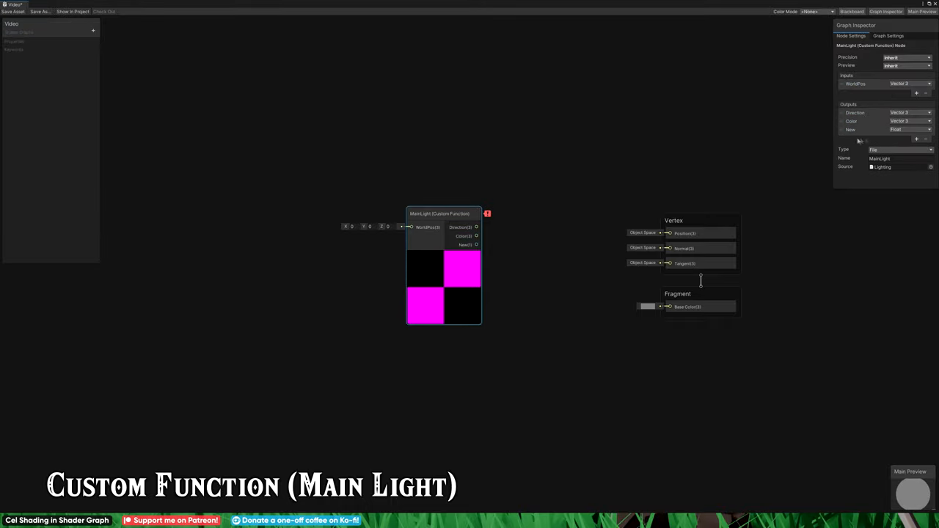
pyautogui.click(917, 139)
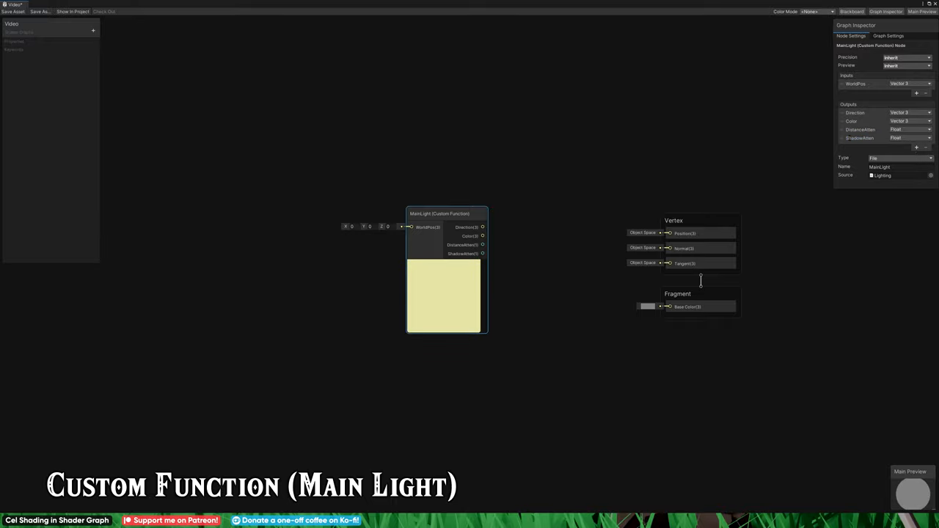
# - Convert the MainLight node into a sub graph saved as GetMainLight
pyautogui.rightClick(444, 264)
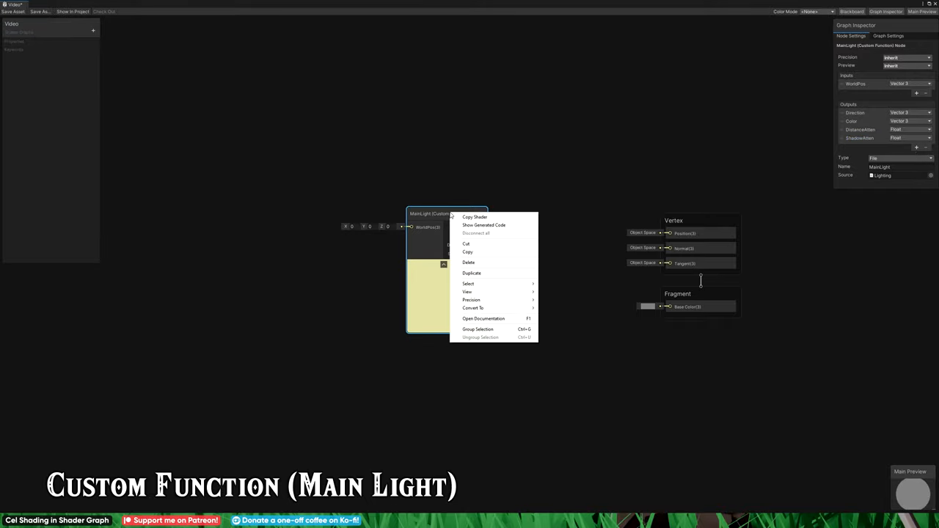
pyautogui.click(473, 307)
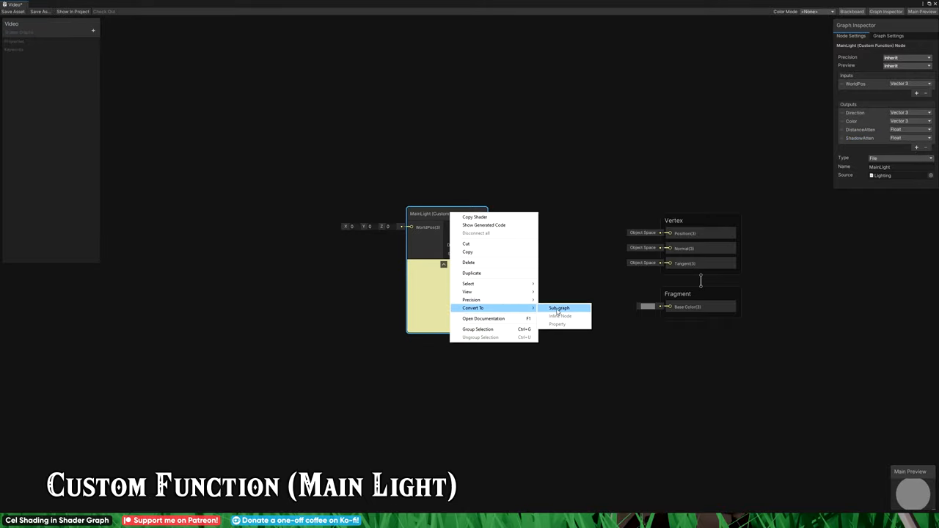
pyautogui.click(559, 307)
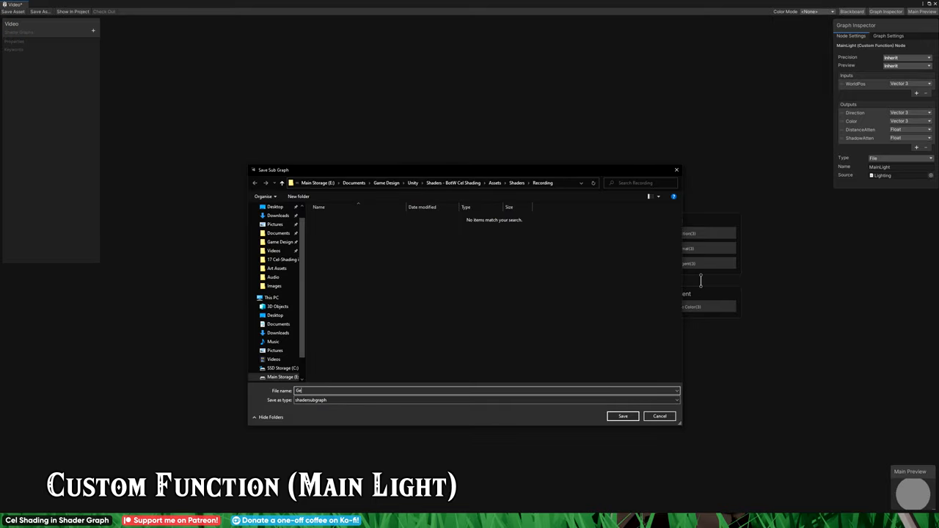
pyautogui.write('GetMainLight')
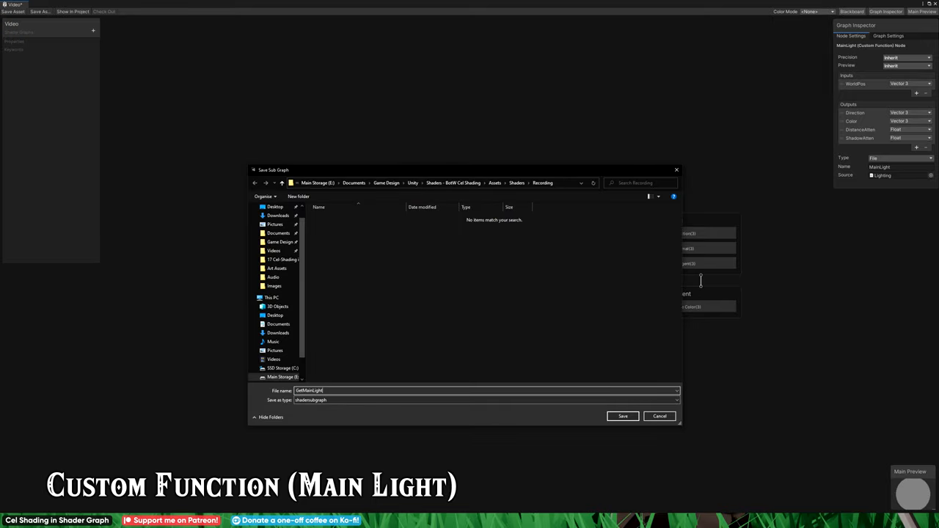
pyautogui.click(622, 416)
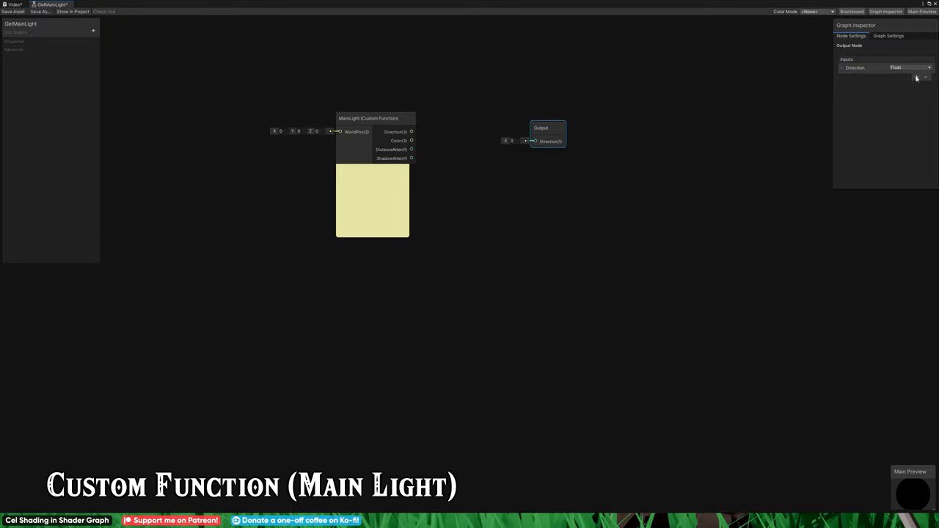
pyautogui.click(916, 84)
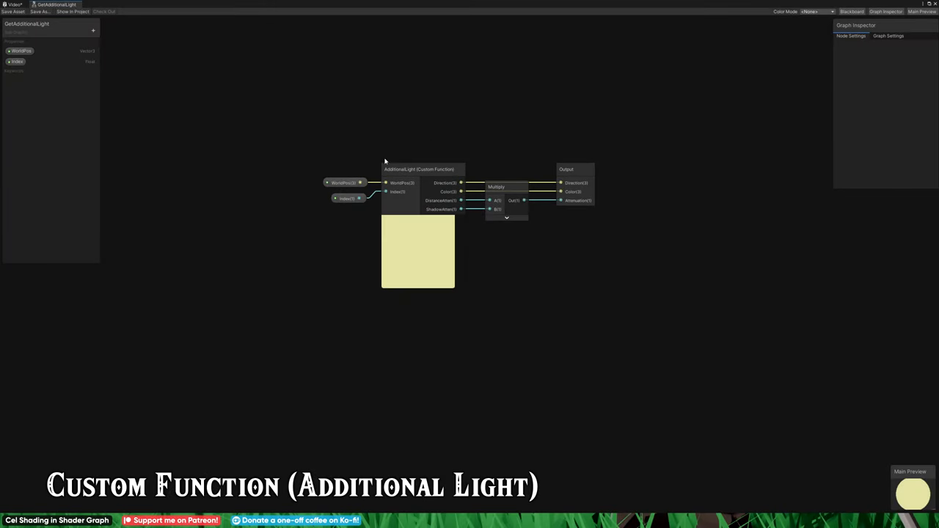
# - Select a node to keep editing the GetAdditionalLight sub graph
pyautogui.click(567, 169)
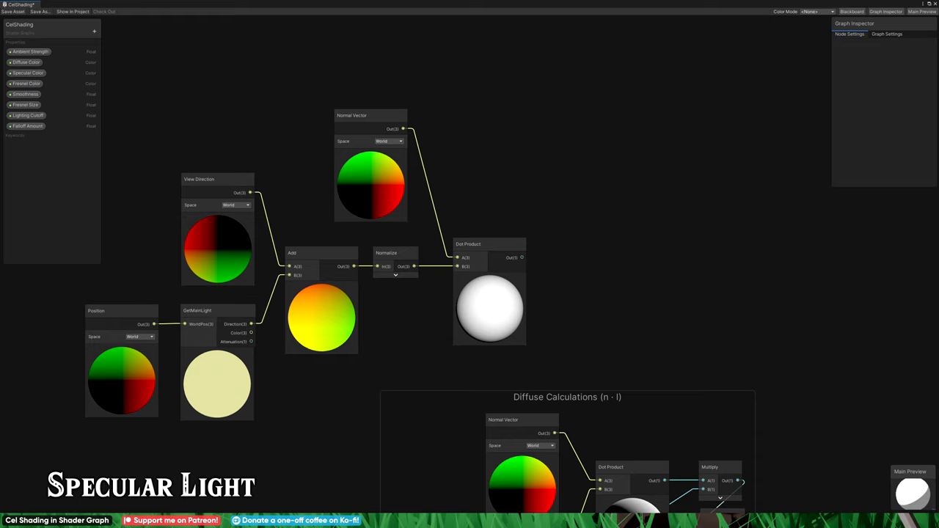
# - Normalize View Direction plus GetMainLight Direction and dot it with the world Normal Vector
pyautogui.click(26, 94)
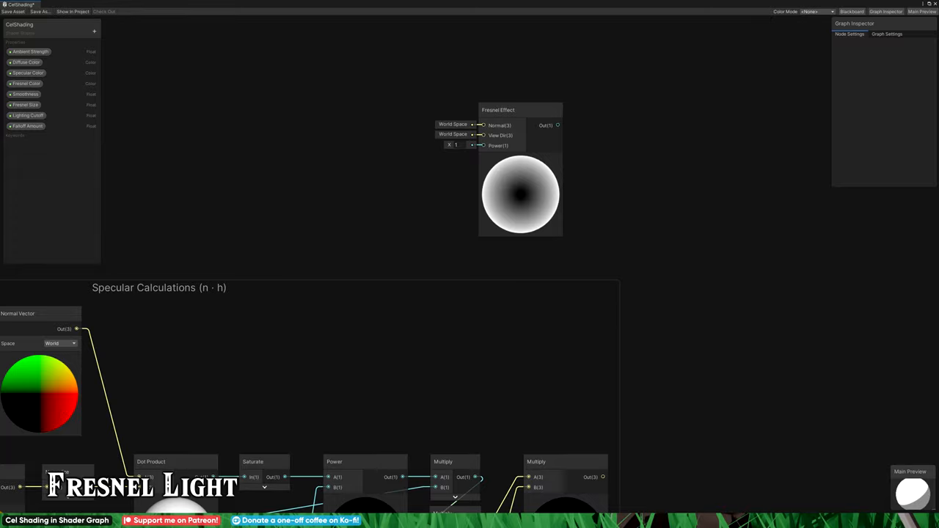
# - Place a Fresnel Effect node above the Specular Calculations group for rim lighting
pyautogui.click(25, 105)
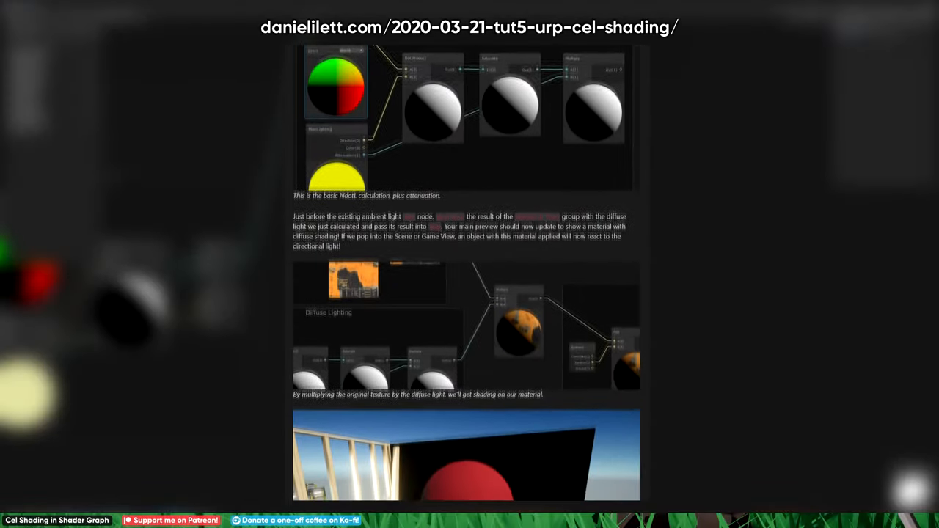
# - Skim the danielilett.com article's Specular, Fresnel, Lighting Ramp and Normal Mapping sections
pyautogui.scroll(-3)
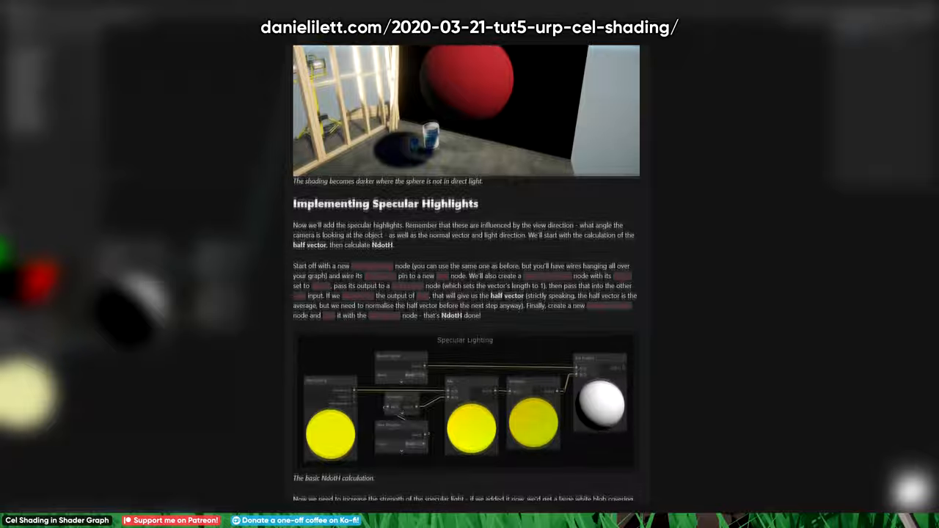
pyautogui.scroll(-3)
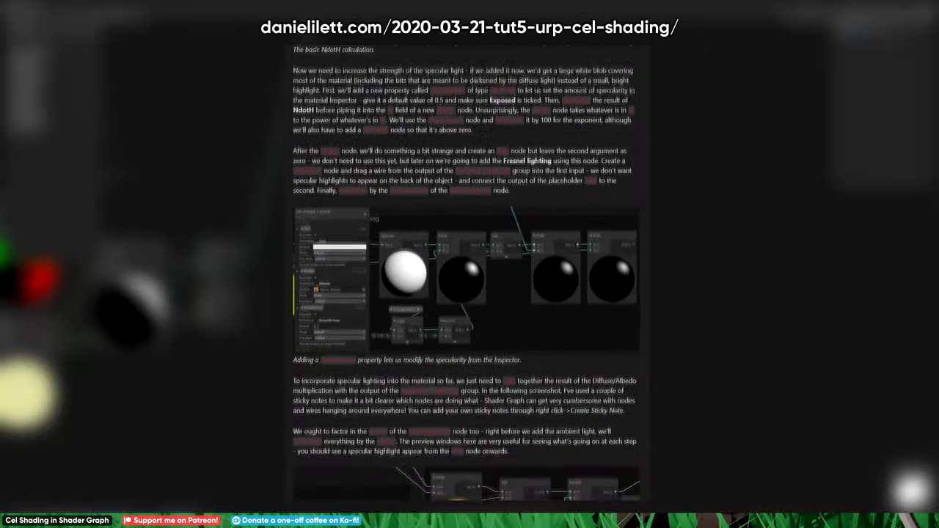
pyautogui.scroll(-3)
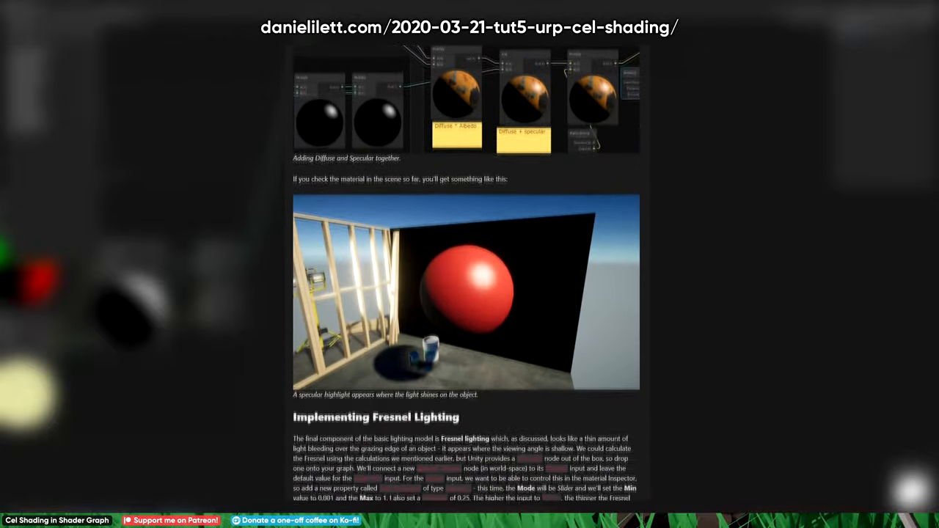
pyautogui.scroll(-3)
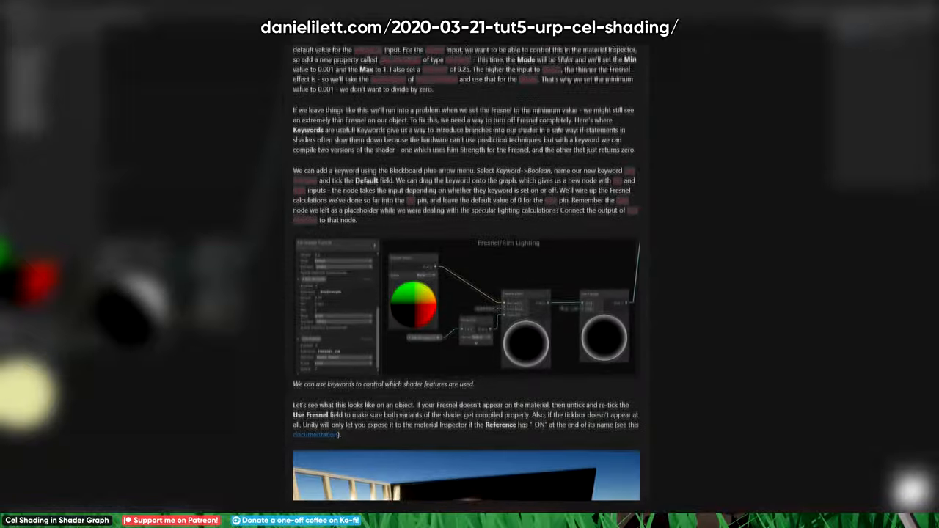
pyautogui.scroll(-3)
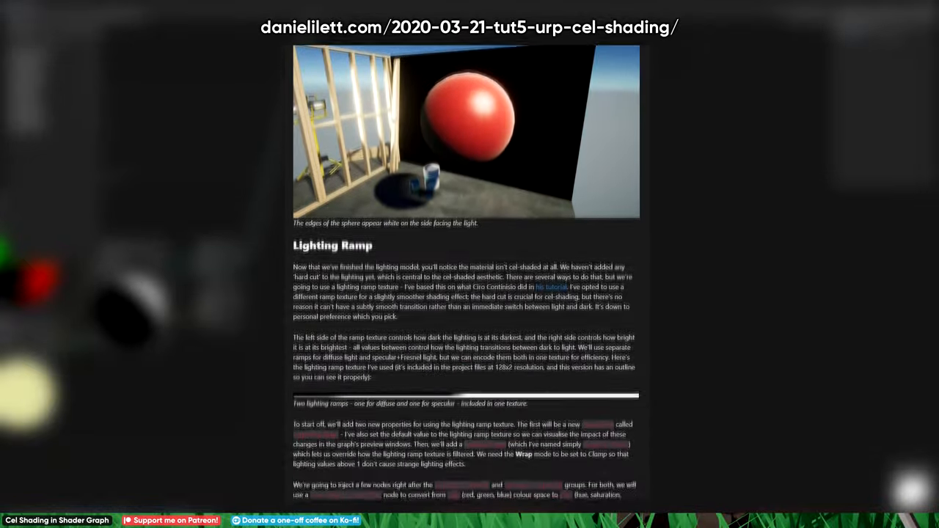
pyautogui.scroll(-3)
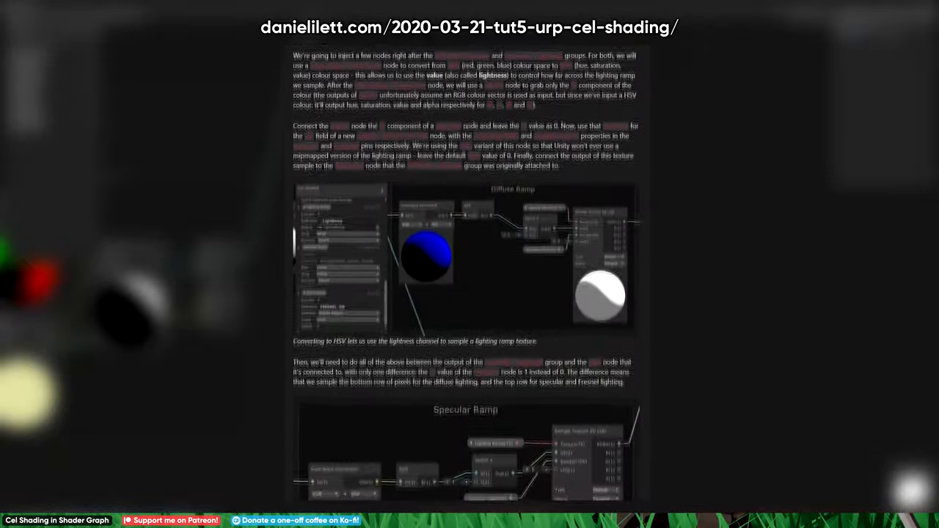
pyautogui.scroll(-3)
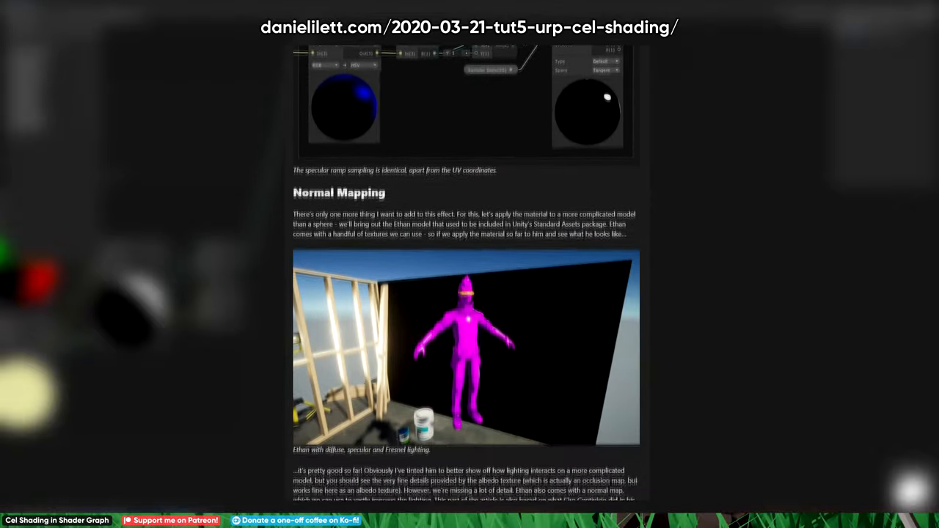
pyautogui.scroll(-3)
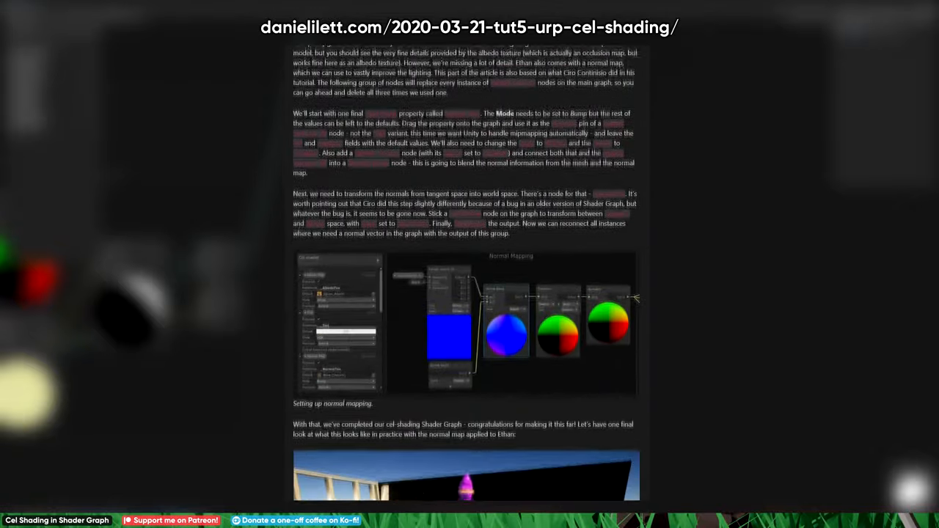
pyautogui.scroll(-3)
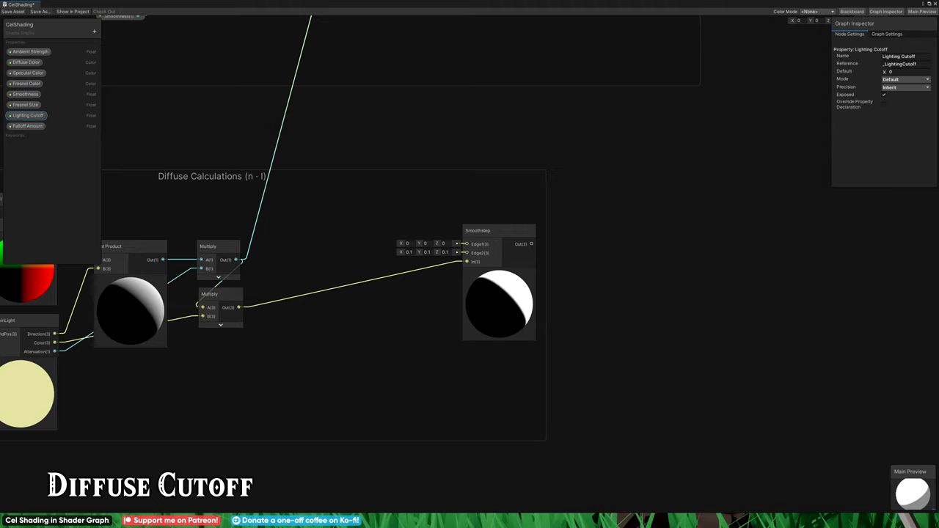
# - Feed the diffuse Multiply into a Smoothstep node with Edge1 0 and Edge2 0.1
pyautogui.click(27, 126)
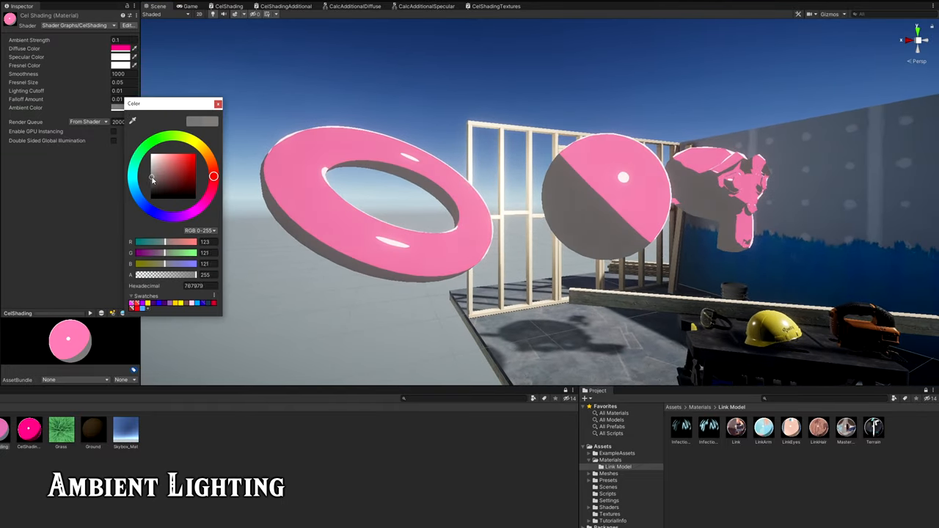
# - Set the CelShading material's Ambient Color to grey, hex 787979
pyautogui.click(150, 182)
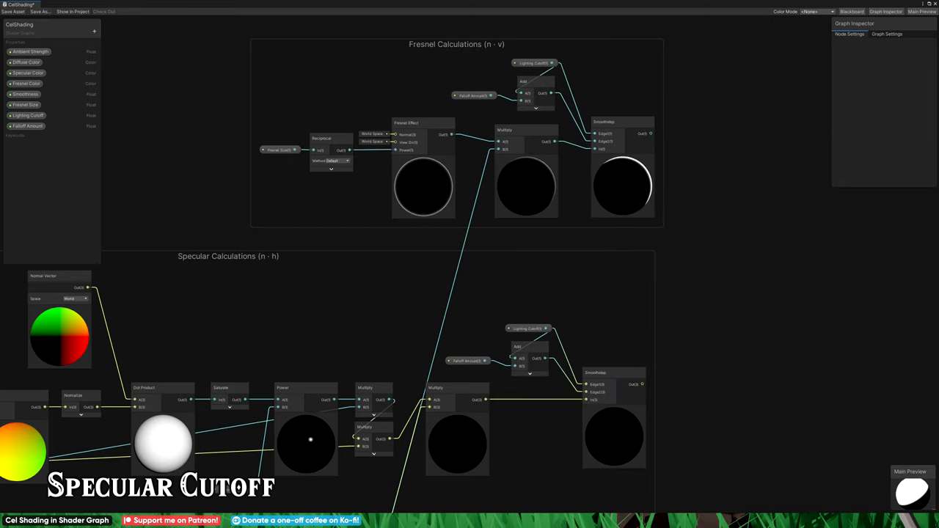
# - Add Smoothsteps to Specular and Fresnel, edges Lighting Cutoff and Cutoff plus Falloff Amount
pyautogui.click(27, 72)
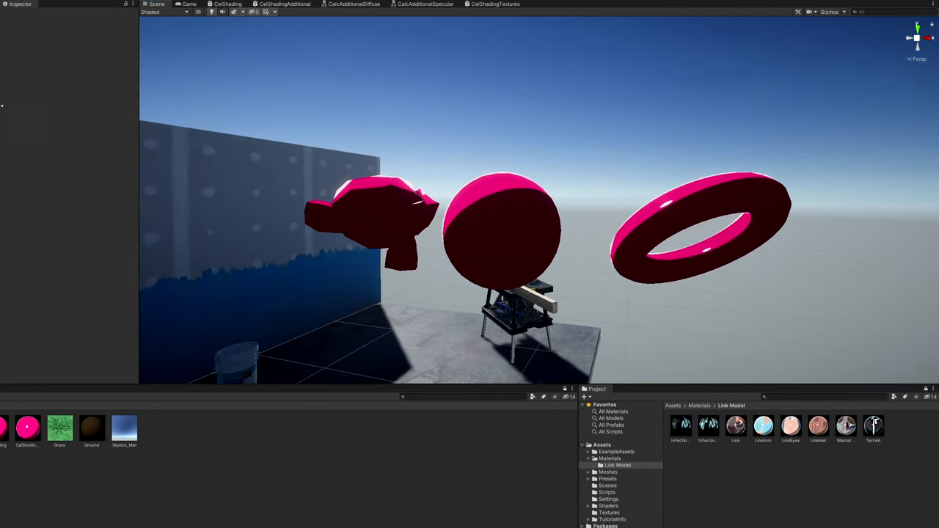
# - Select Construction Light Low under the pink sphere to show its transform in the Inspector
pyautogui.click(513, 315)
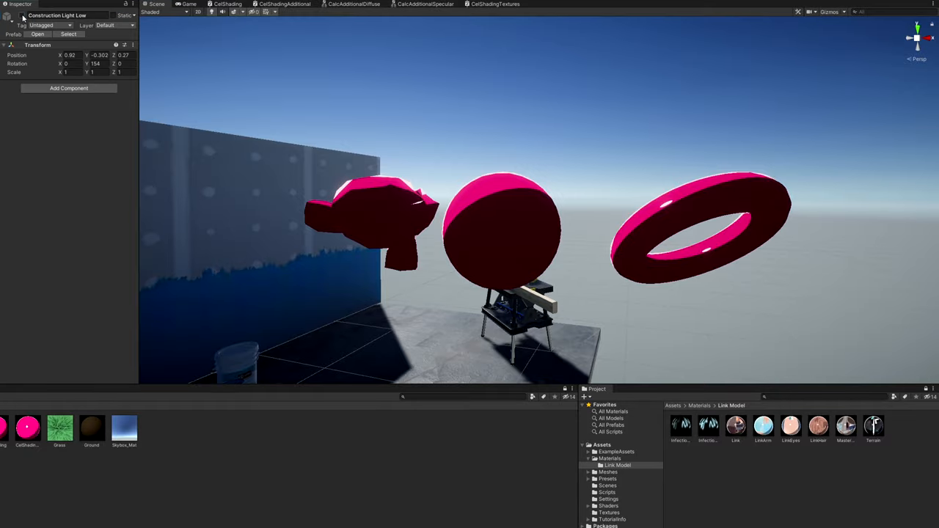